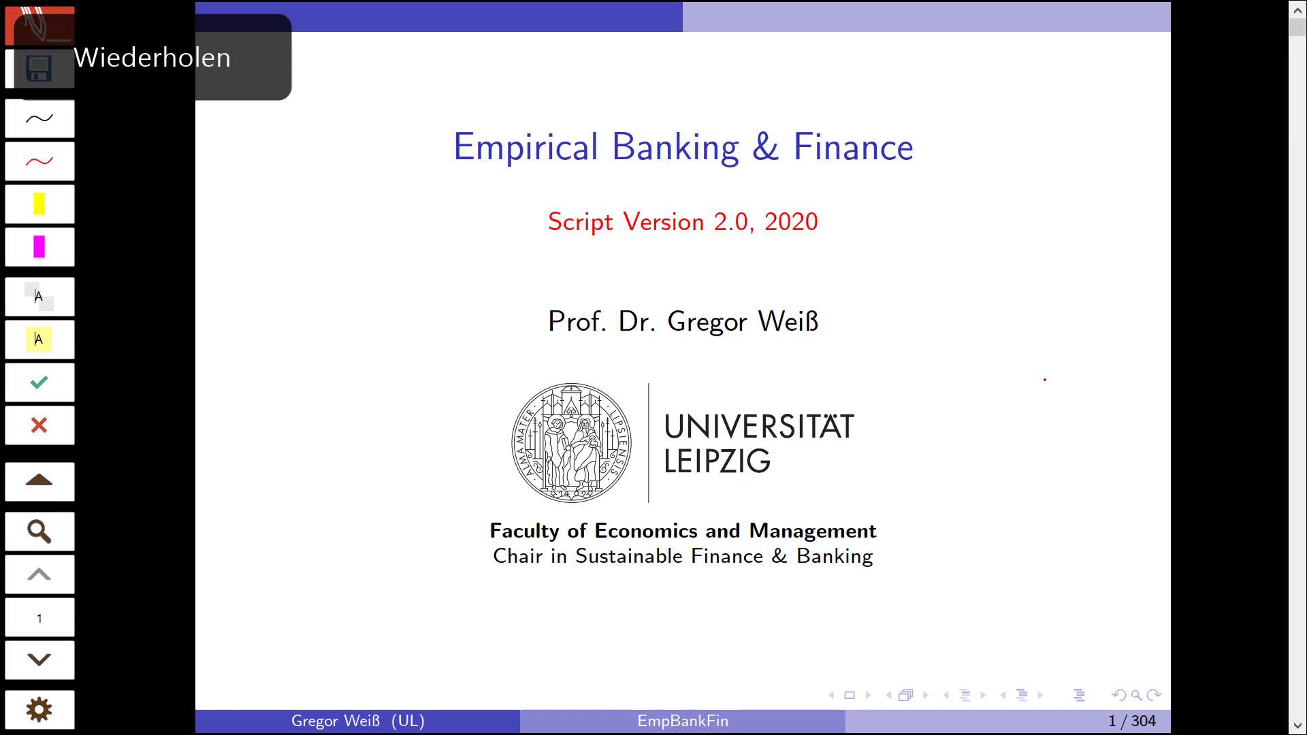
- Advance from the title slide to slide 2, the course outline
left_click(909, 695)
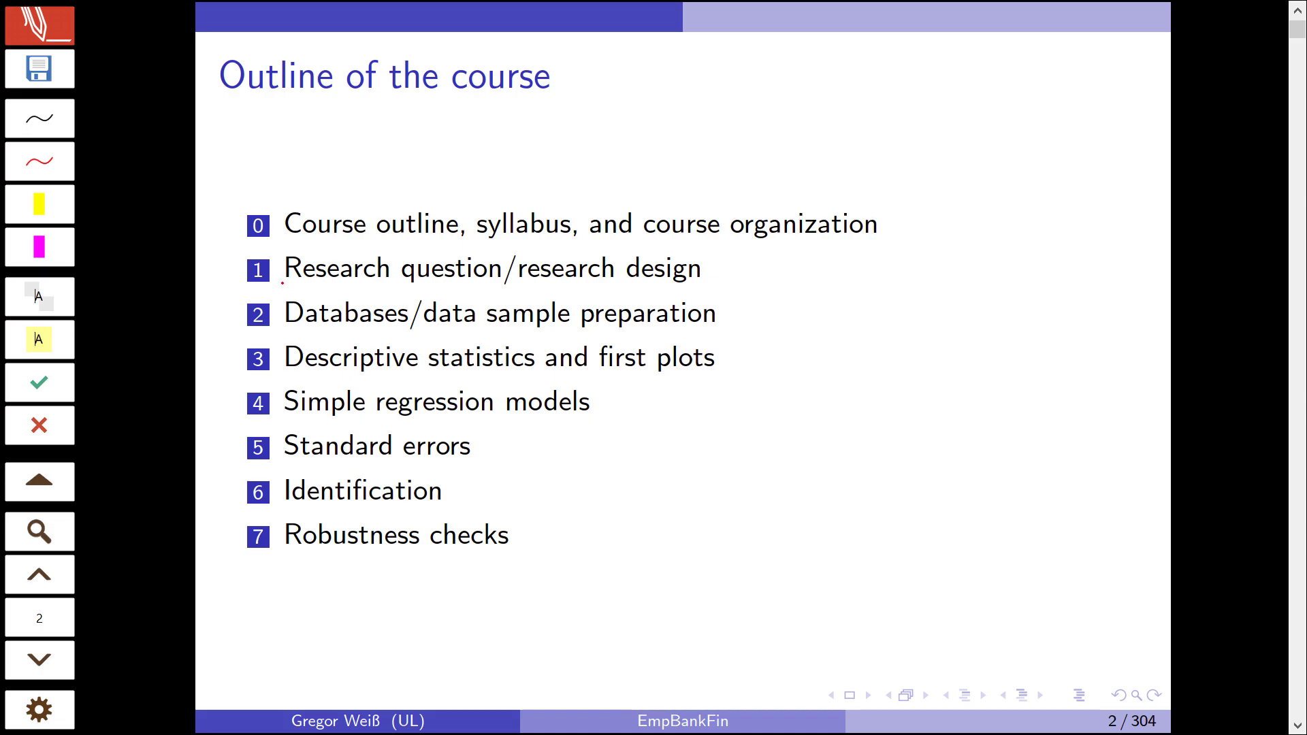
- Underline 'Research question' in item 1 with red ink
left_click_drag(284, 291, 502, 294)
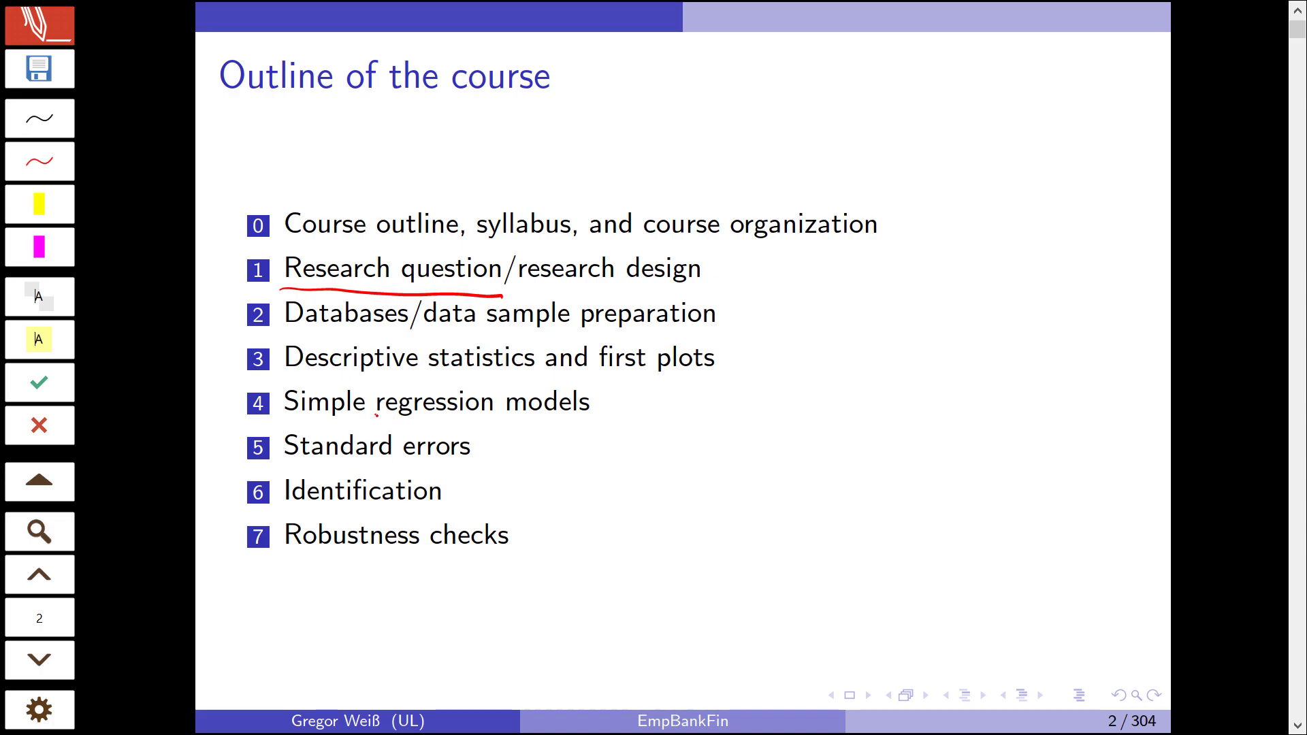
- Underline 'regression models' in item 4, 'Standard' in item 5, and a further line in red
left_click_drag(378, 416, 571, 423)
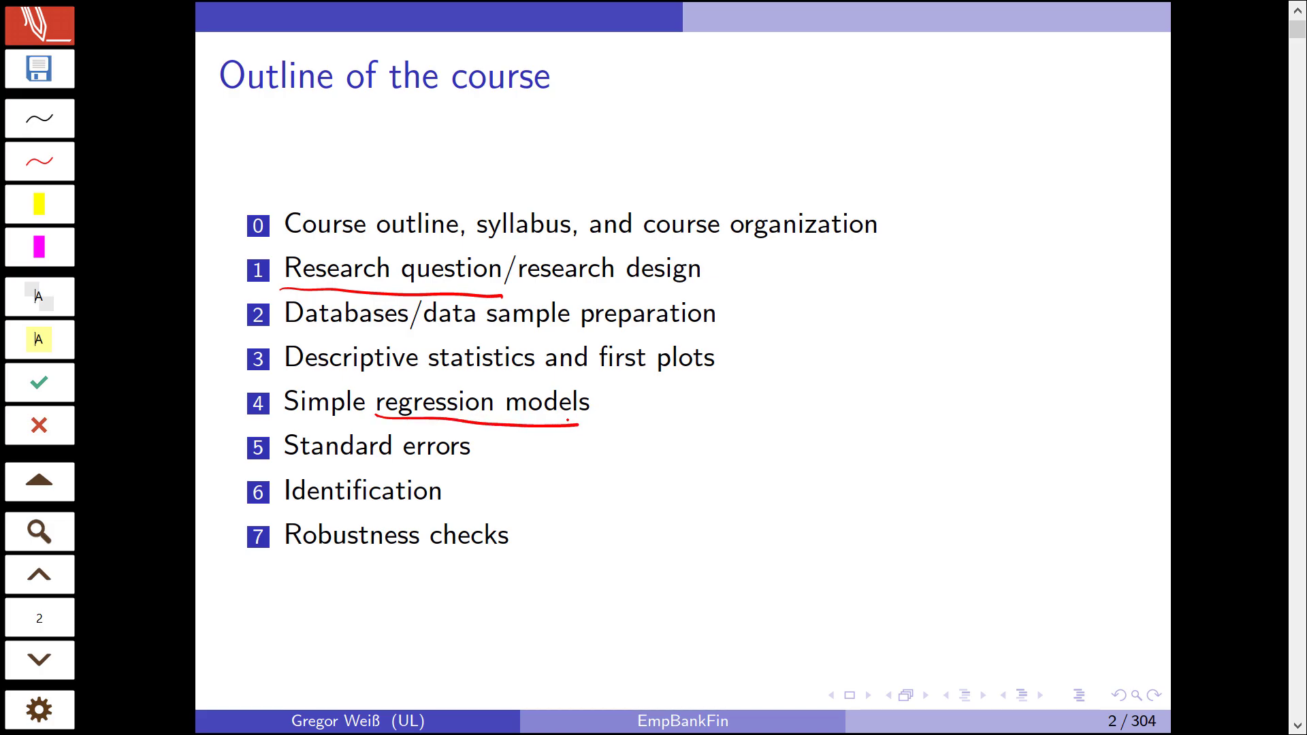
left_click_drag(287, 464, 387, 462)
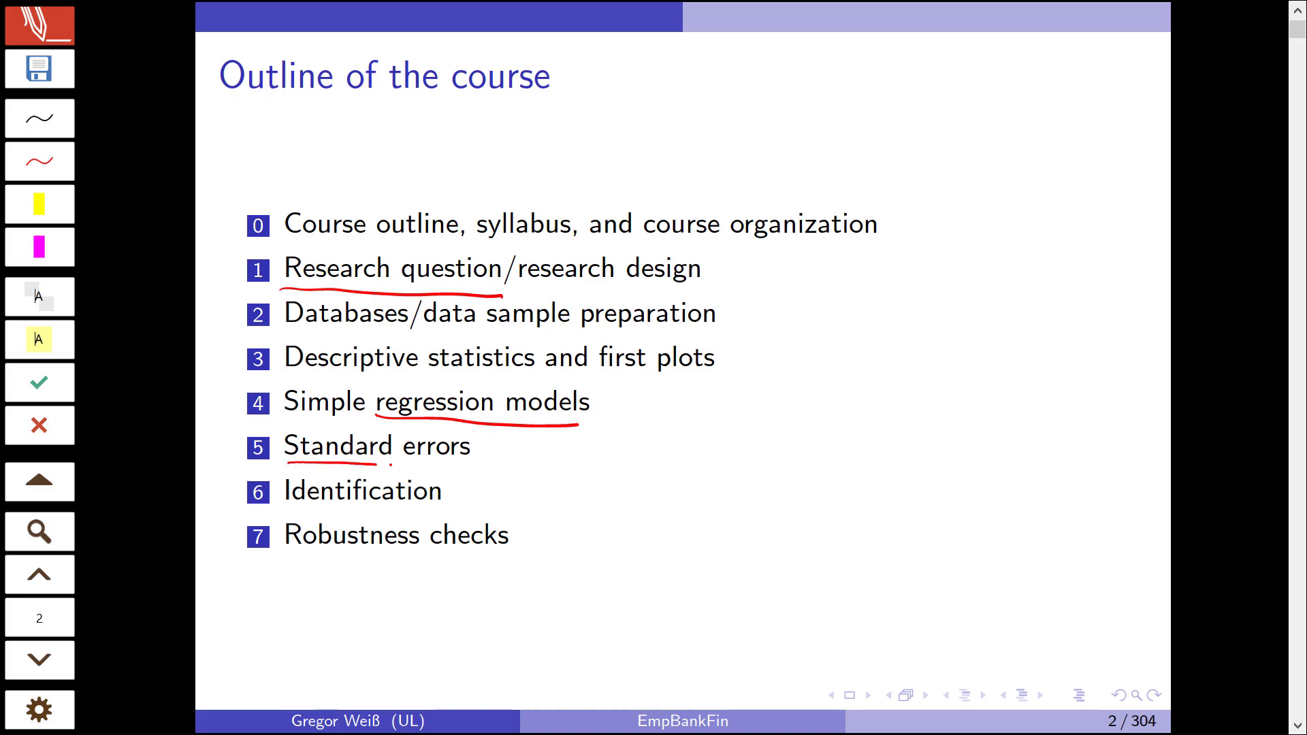
left_click_drag(286, 498, 442, 497)
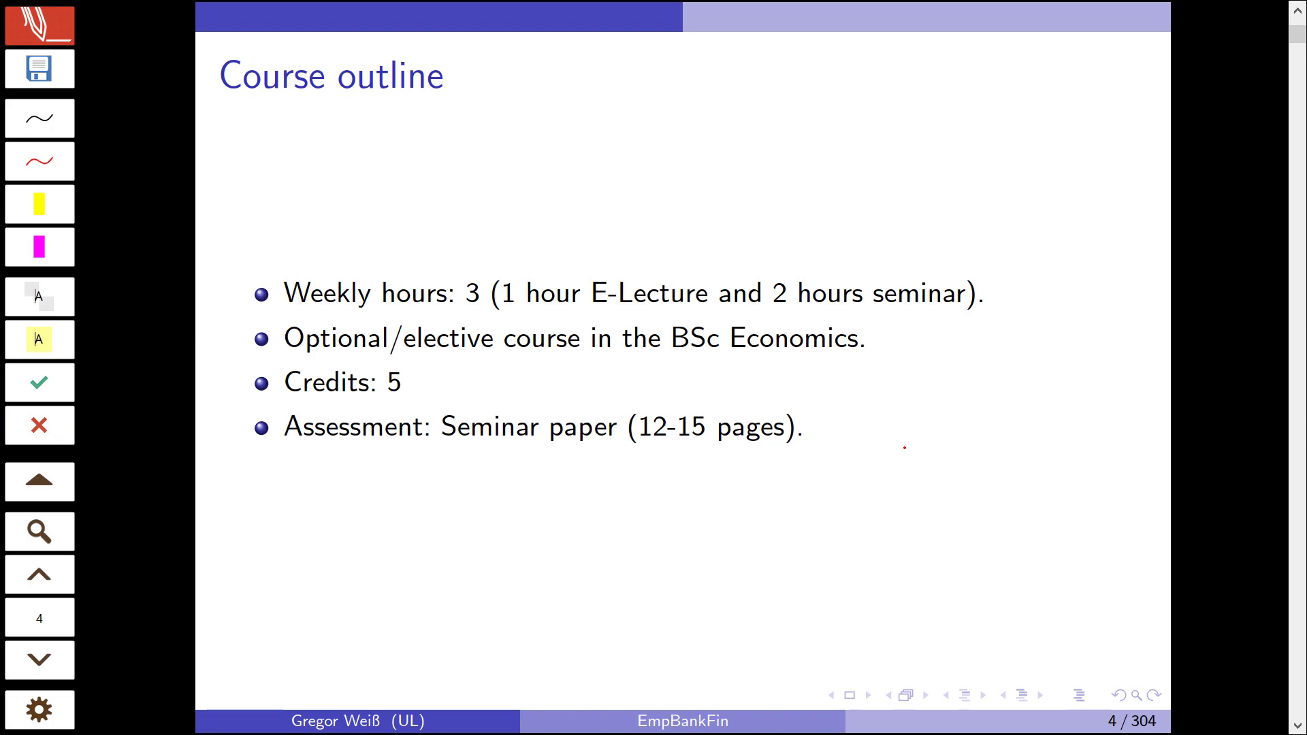
- Page forward past E-learning I (slide 5) to E-learning II (slide 6)
key("Right")
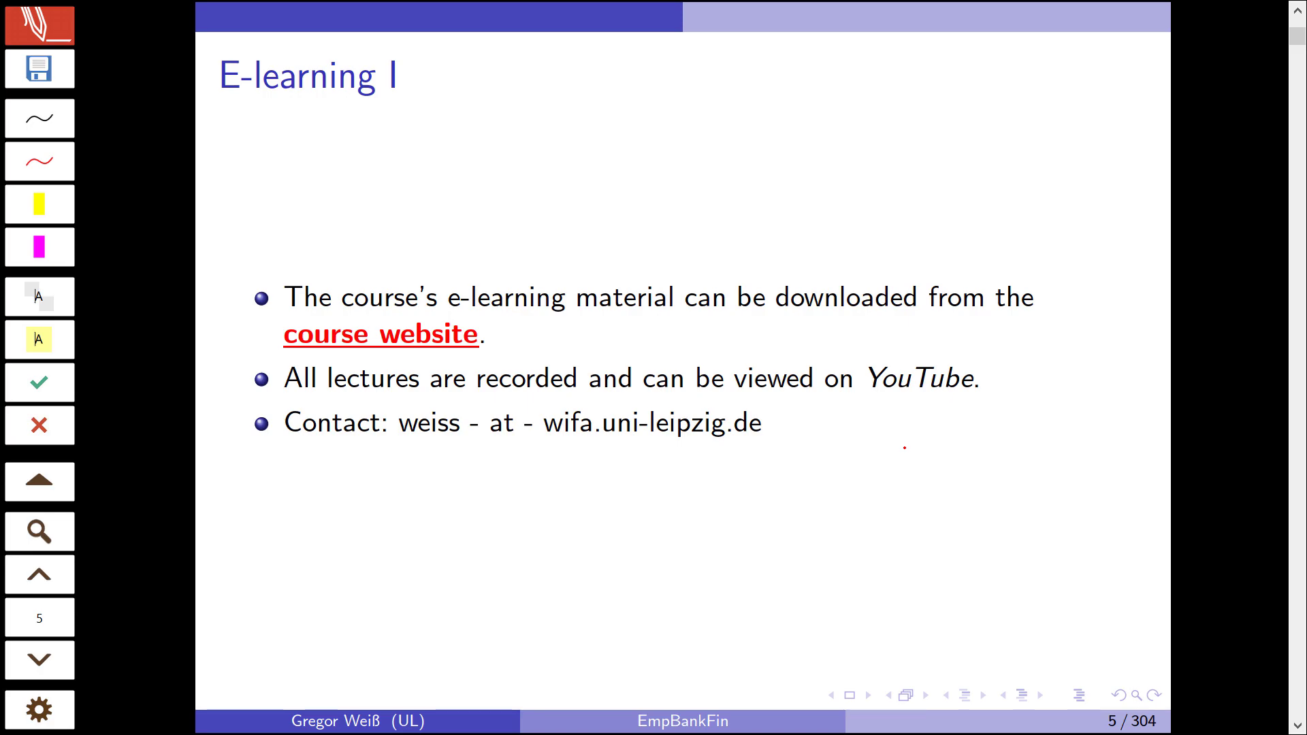
key("Right")
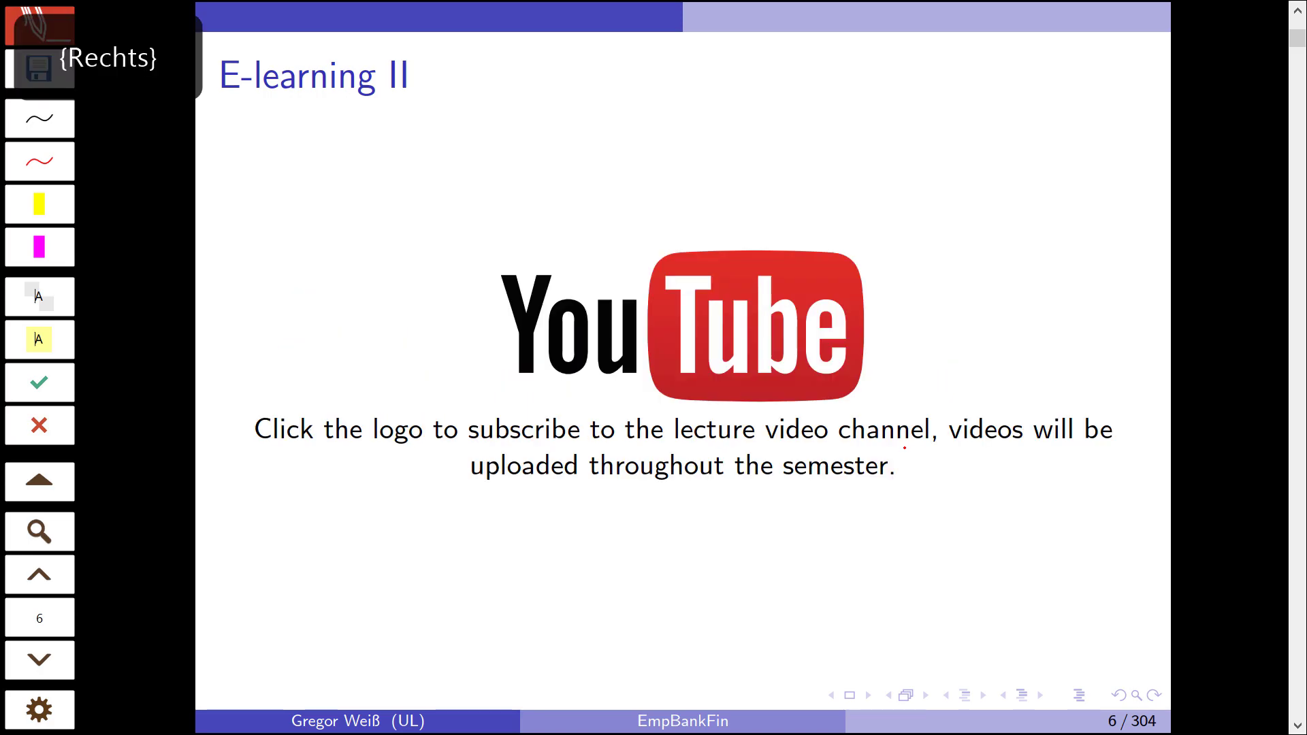